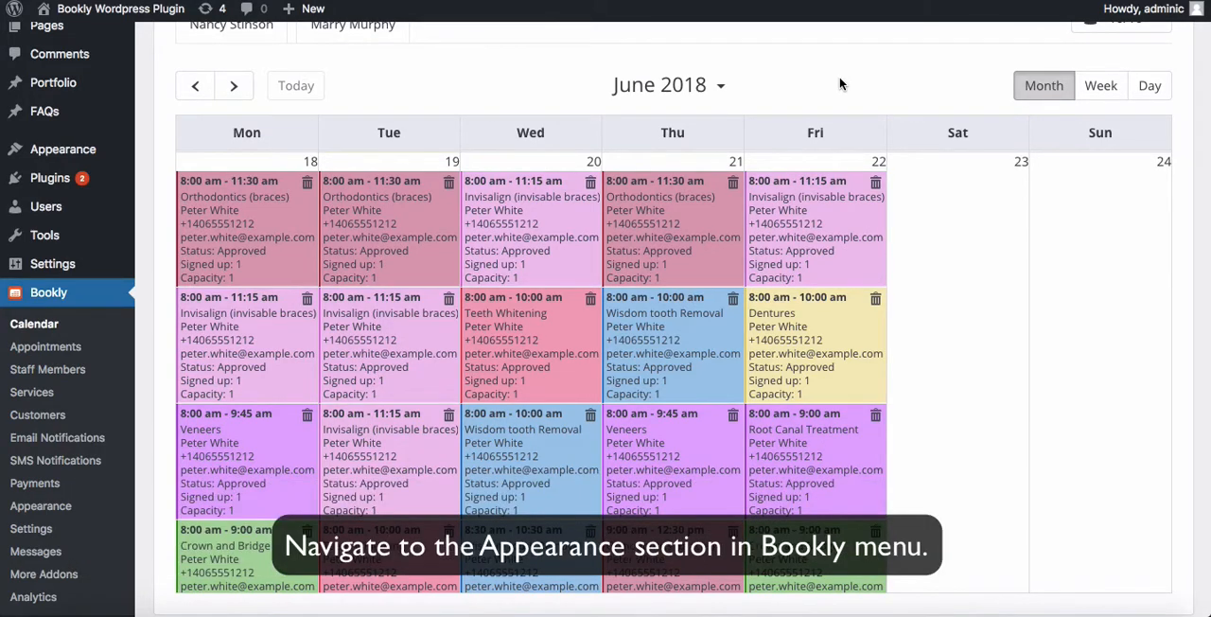
Step: Leave the appointments calendar for Bookly's Appearance section
left_click(40, 505)
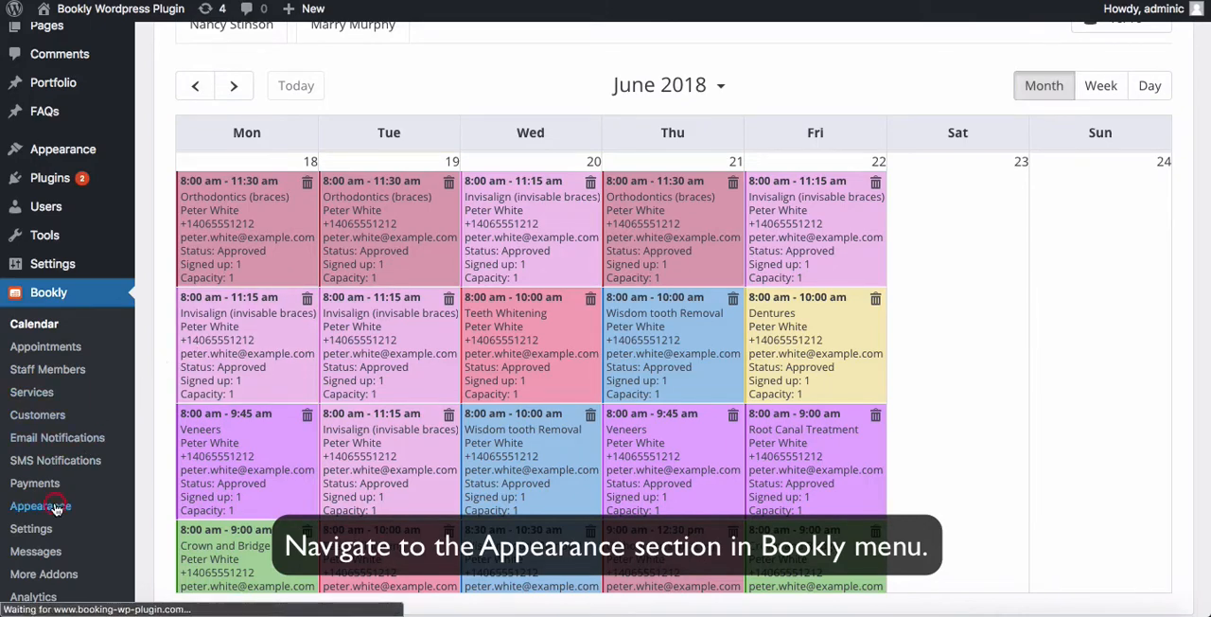
Step: Choose orange #f4662f as the booking form's accent colour in the colour picker
left_click(40, 505)
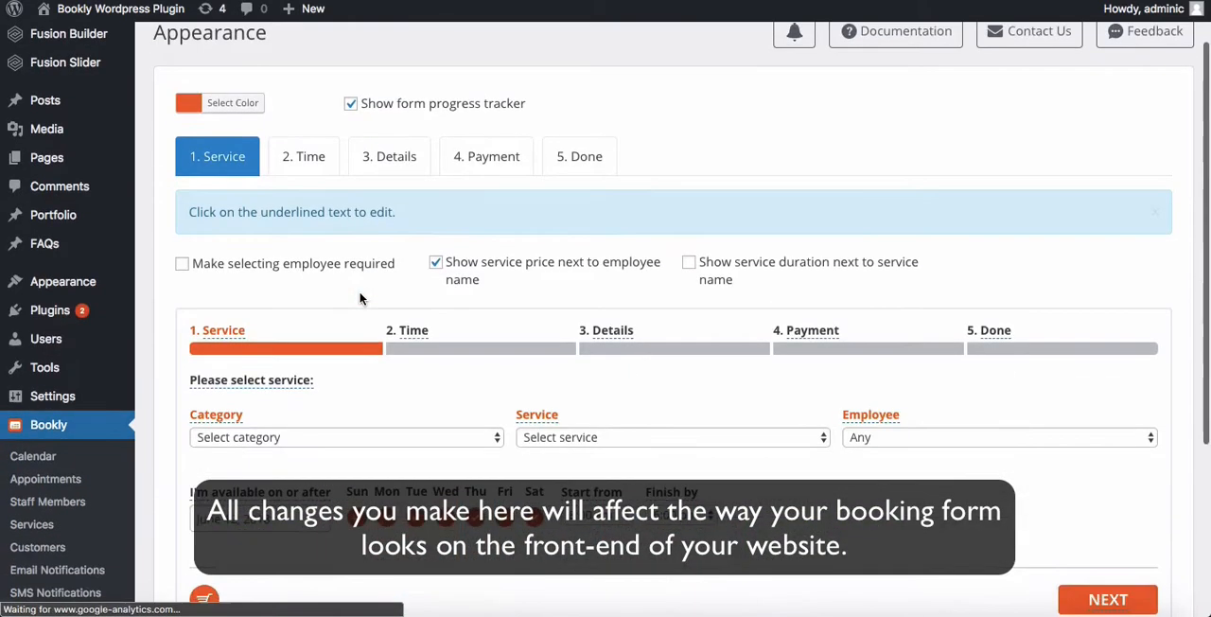
scroll("down", 3)
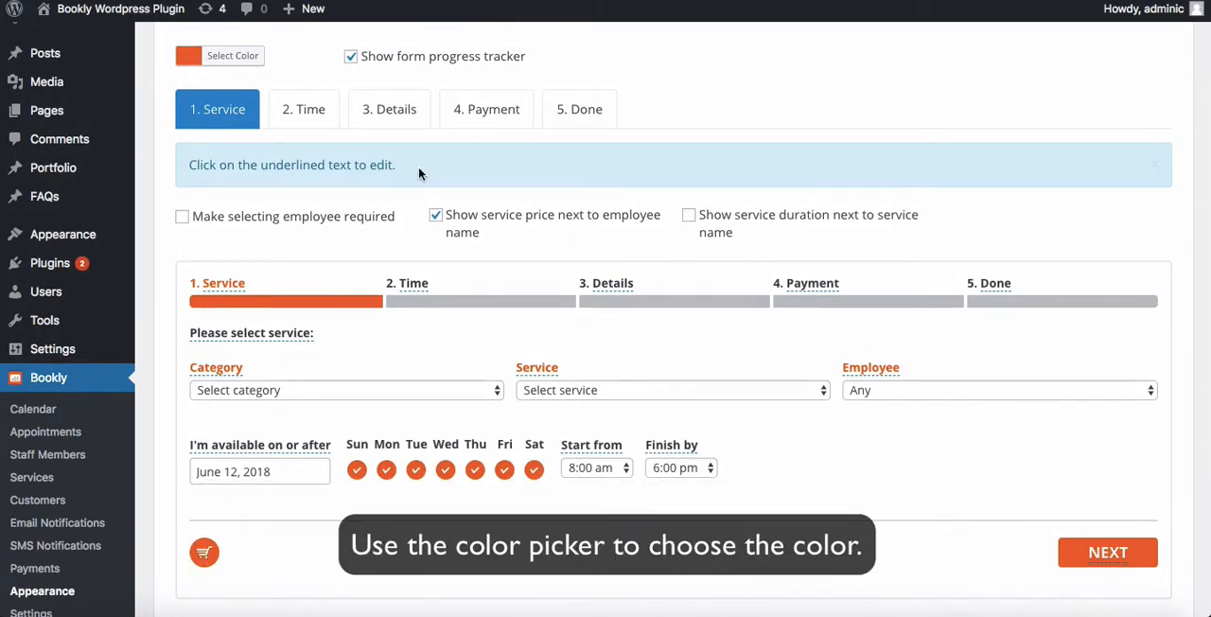
left_click(231, 55)
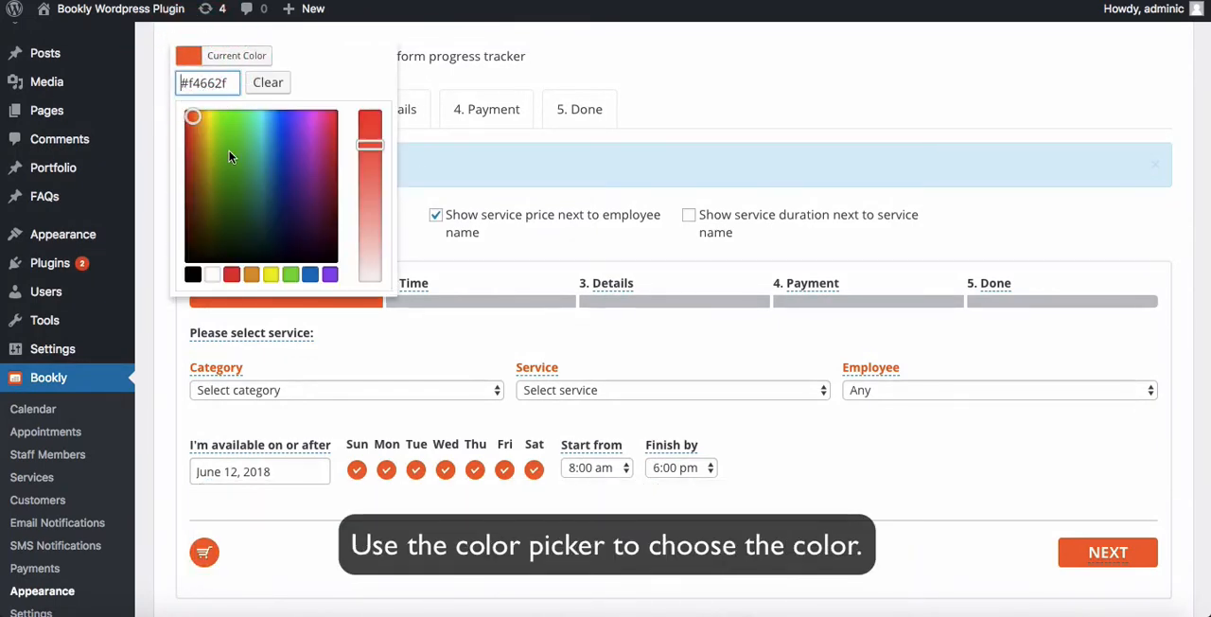
left_click(350, 57)
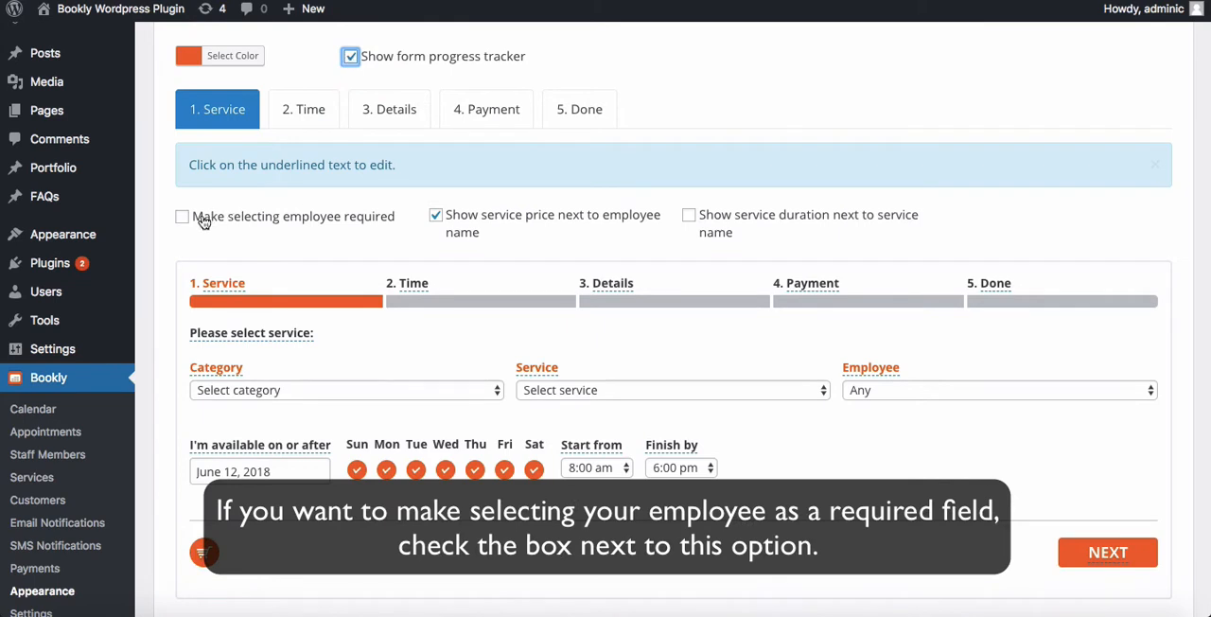
mouse_move(388, 228)
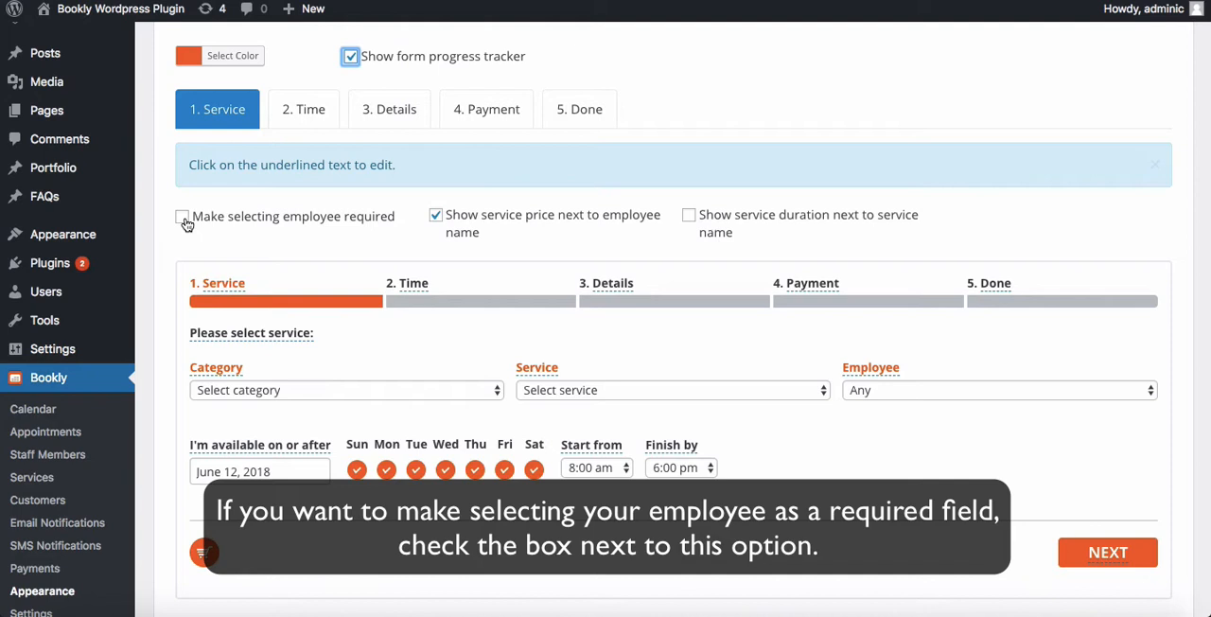
Step: Require employee selection and show service durations beside names, checking the service list
left_click(181, 216)
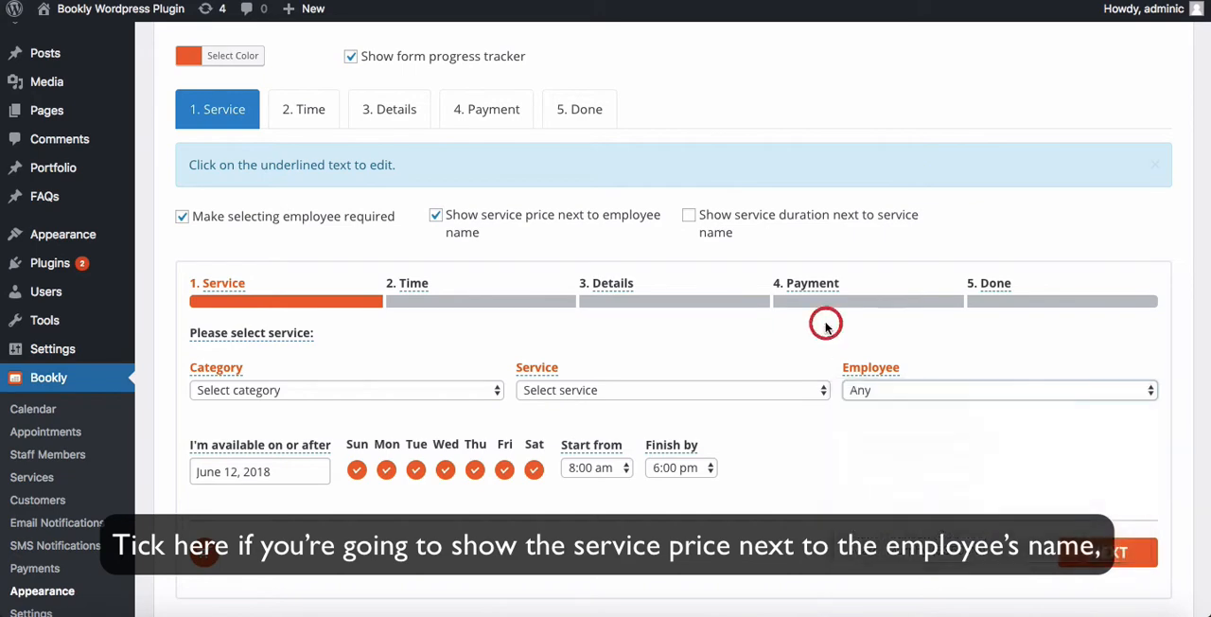
left_click(689, 215)
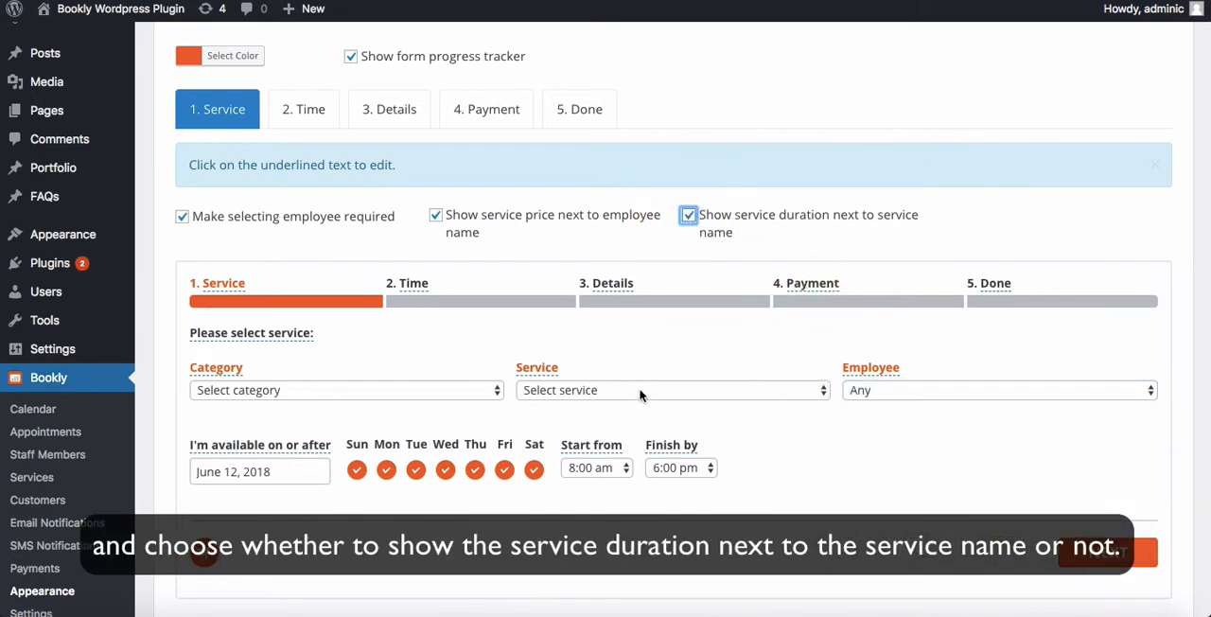
left_click(672, 389)
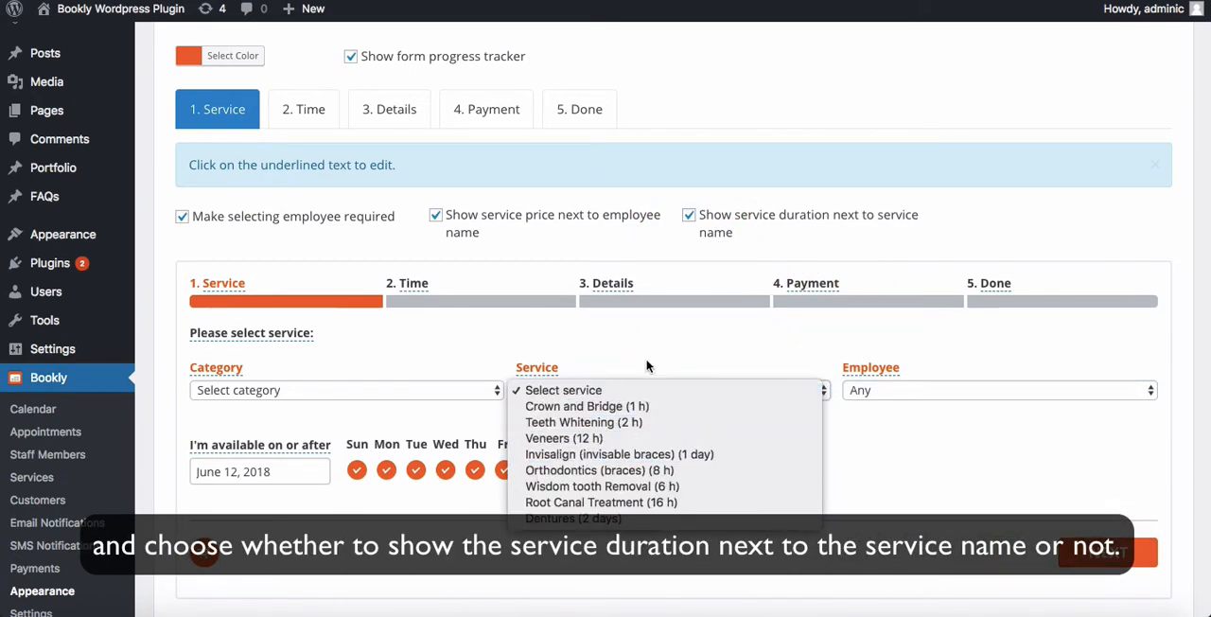
left_click(650, 348)
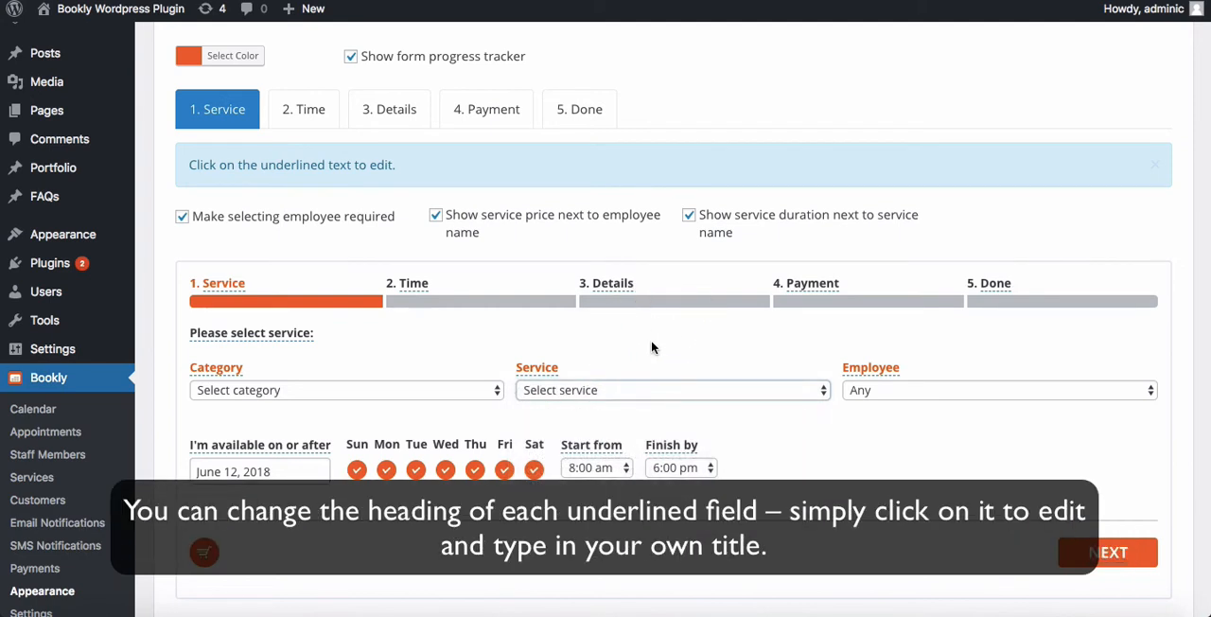
Step: Edit the Details and Payment step headings on the Service step
left_click(611, 284)
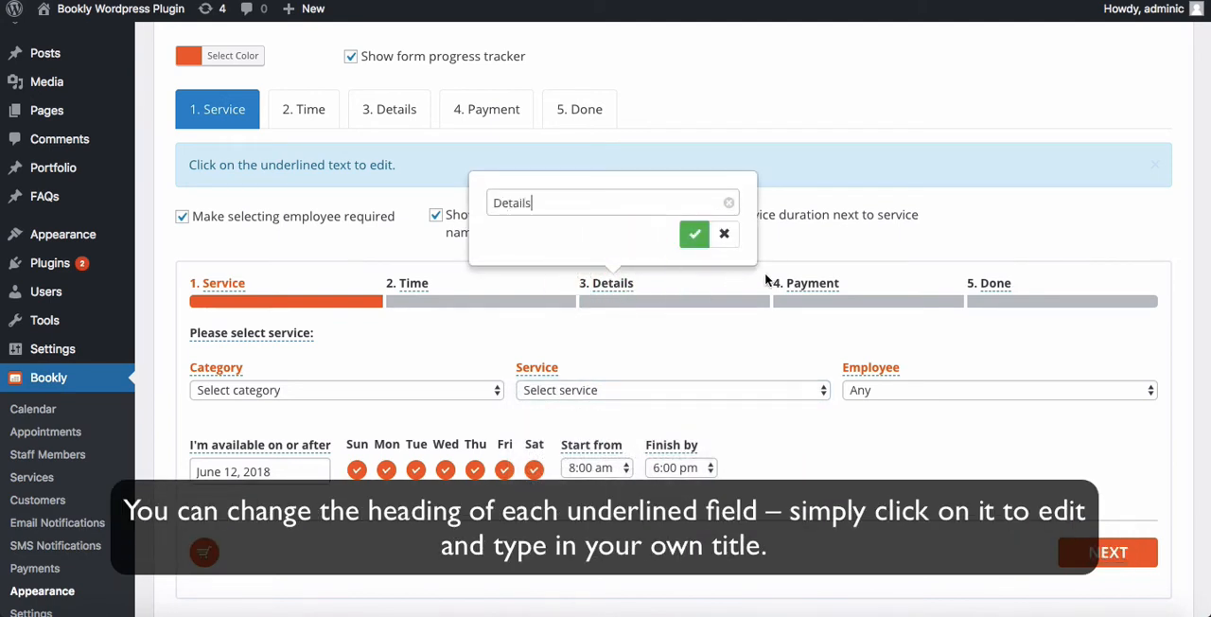
left_click(812, 284)
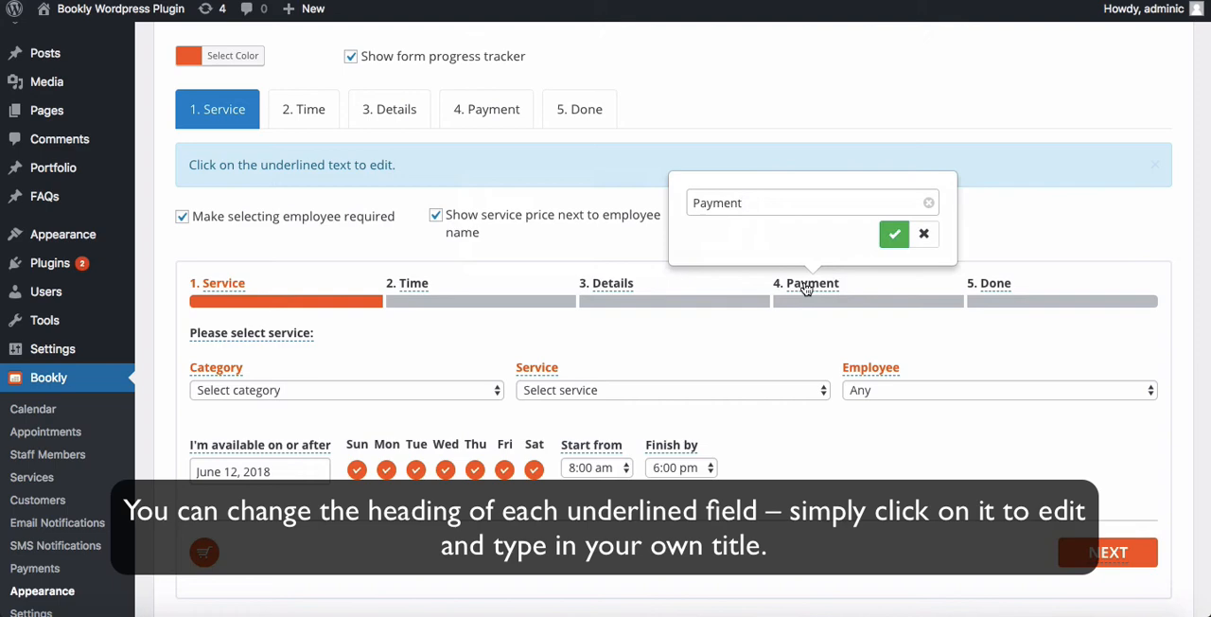
left_click(893, 233)
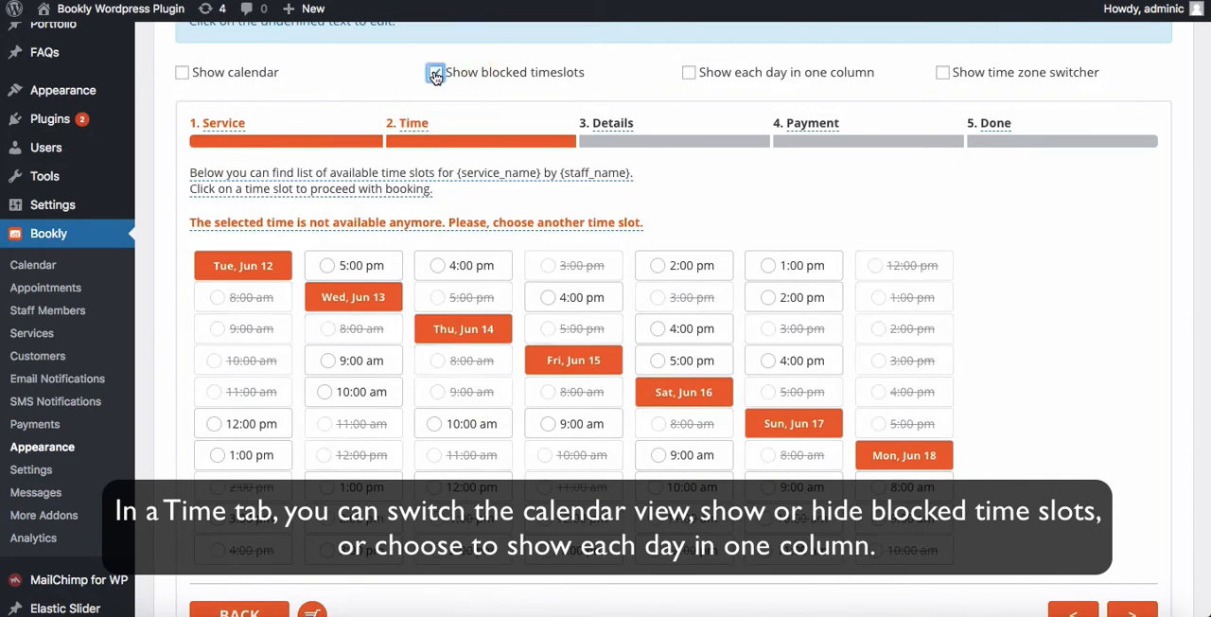
Step: Show blocked slots, one-column days and a time zone switcher on Time, and edit its message
left_click(435, 72)
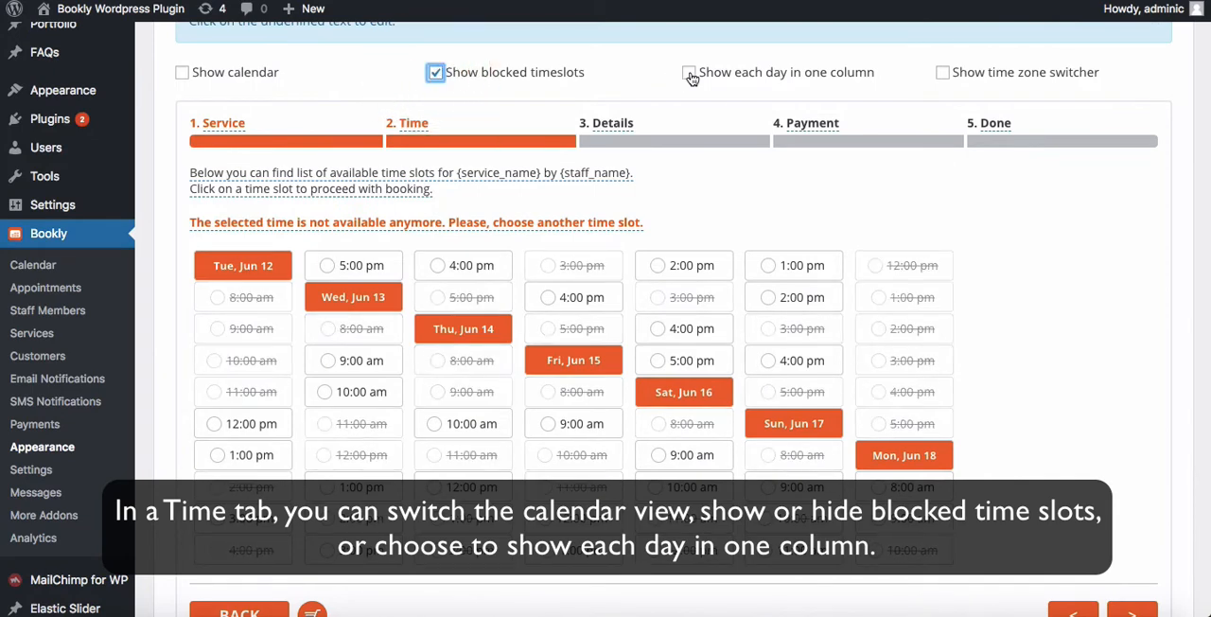
left_click(689, 72)
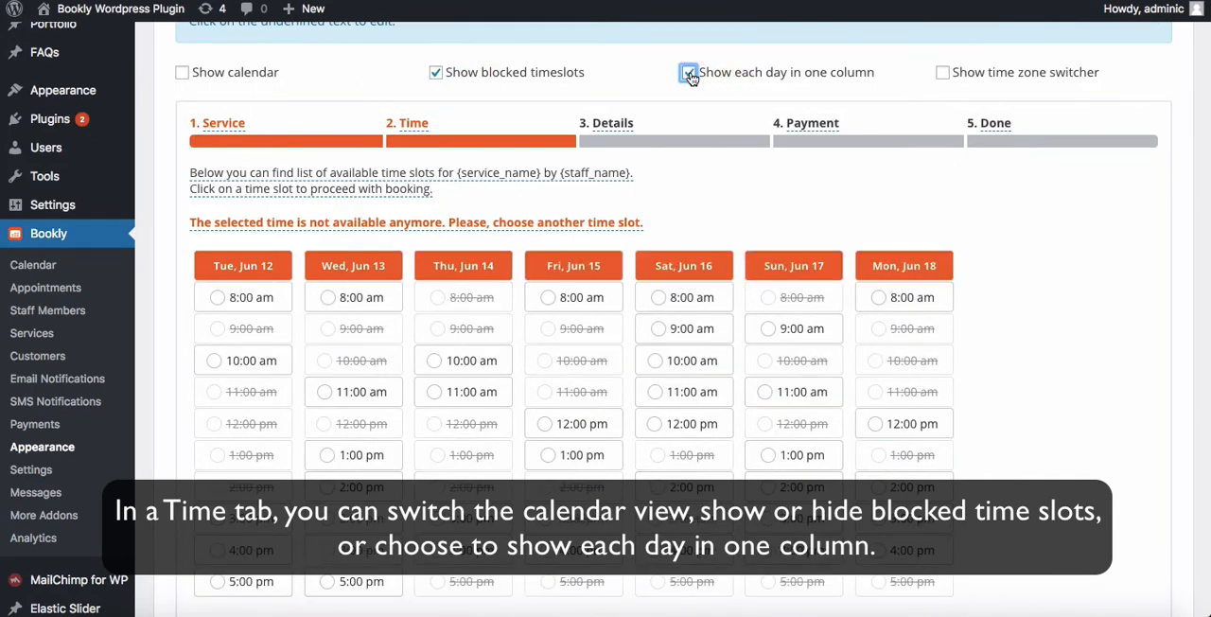
left_click(689, 72)
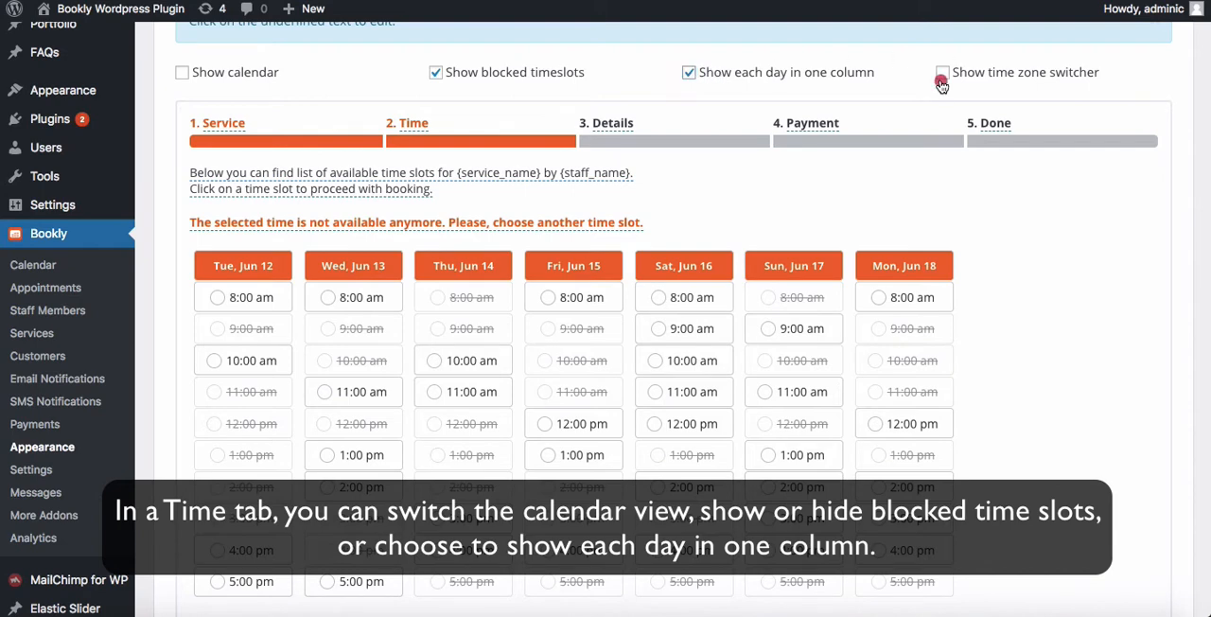
left_click(942, 72)
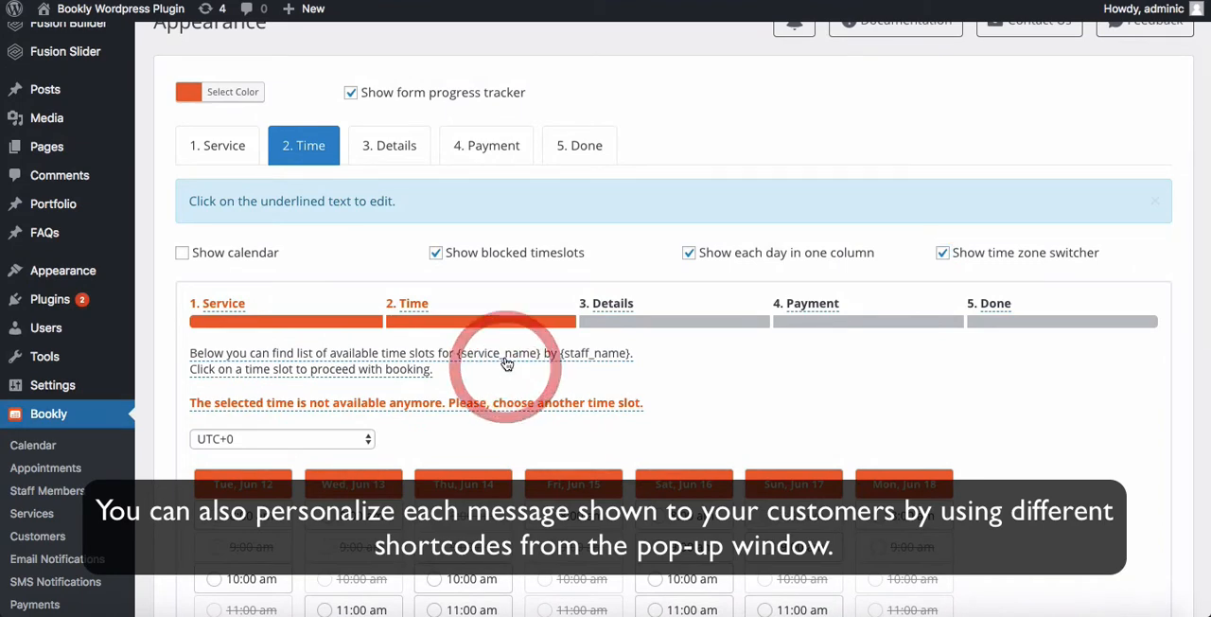
left_click(410, 361)
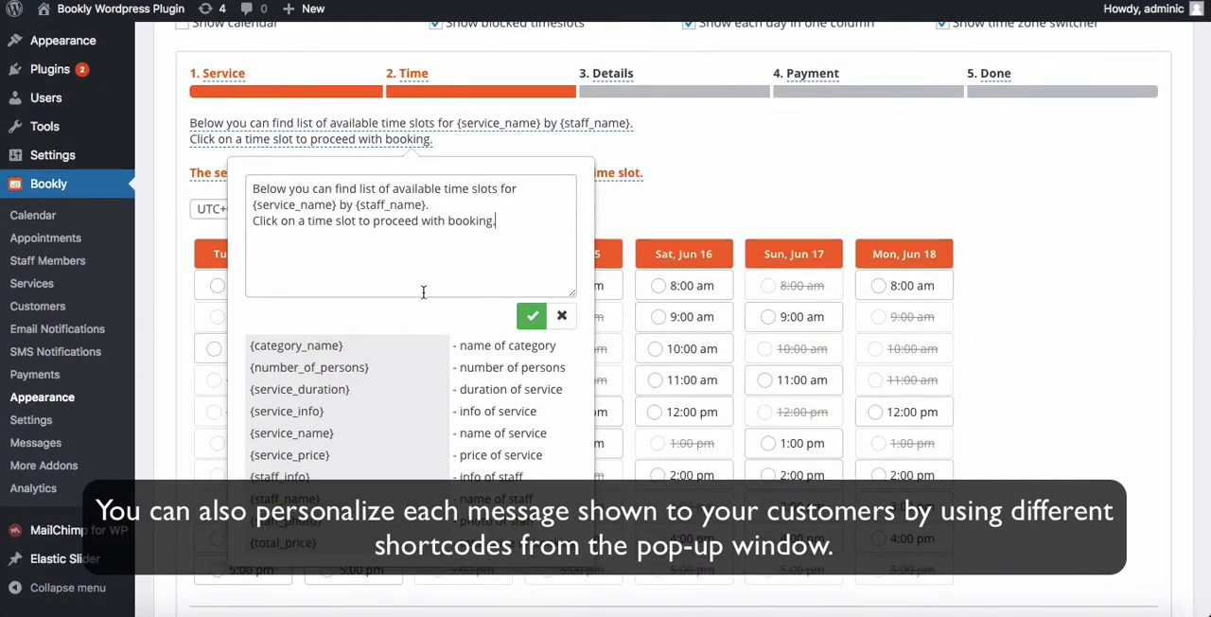
Step: On the Details step, show birthday, login and address fields
left_click(387, 144)
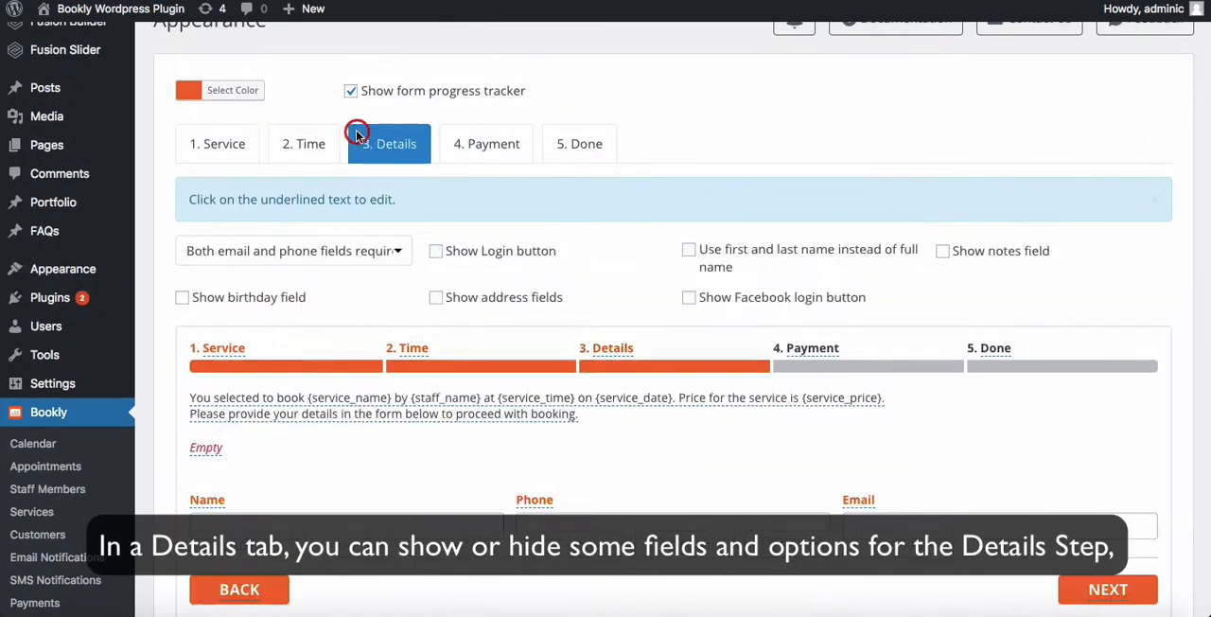
left_click(182, 295)
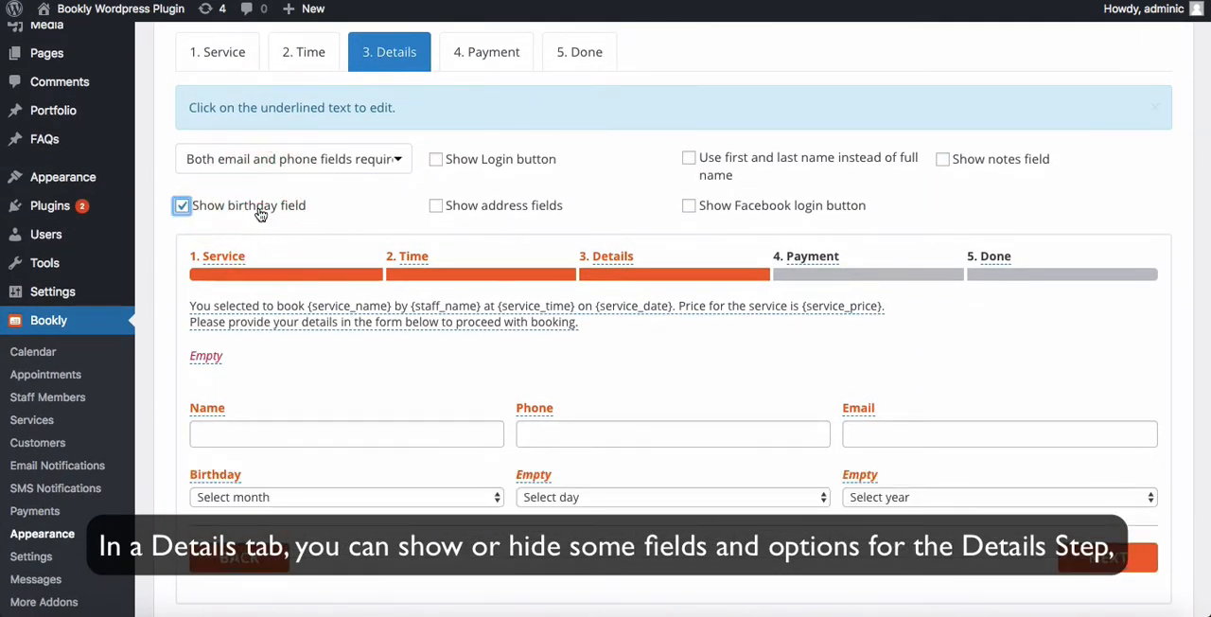
left_click(435, 204)
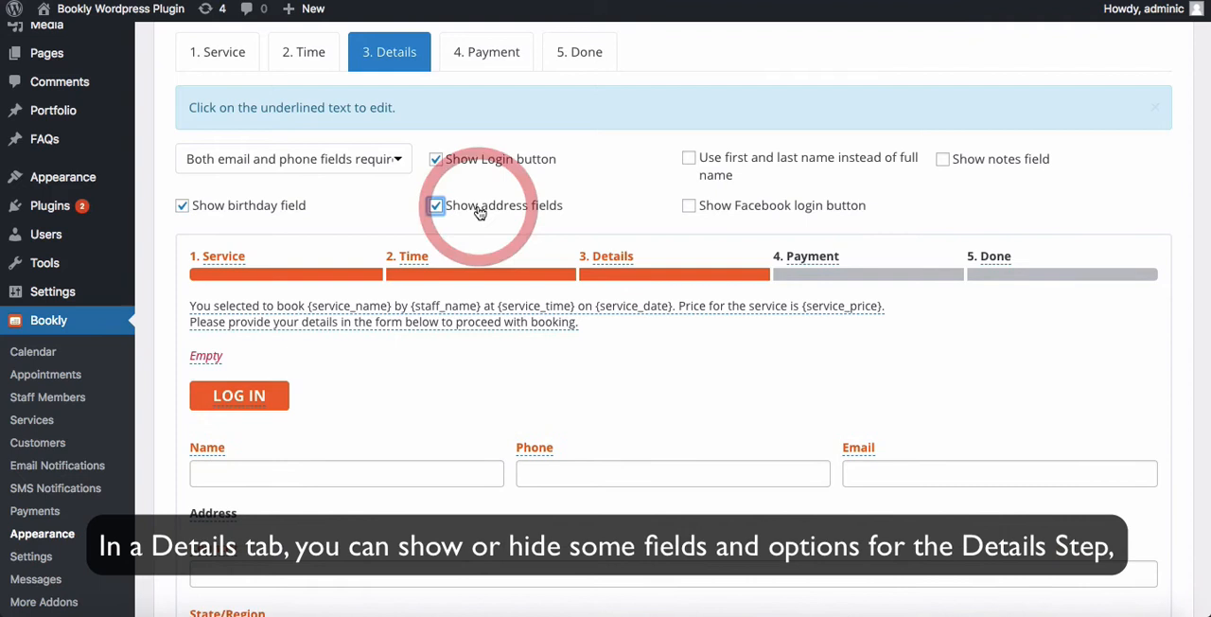
left_click(293, 159)
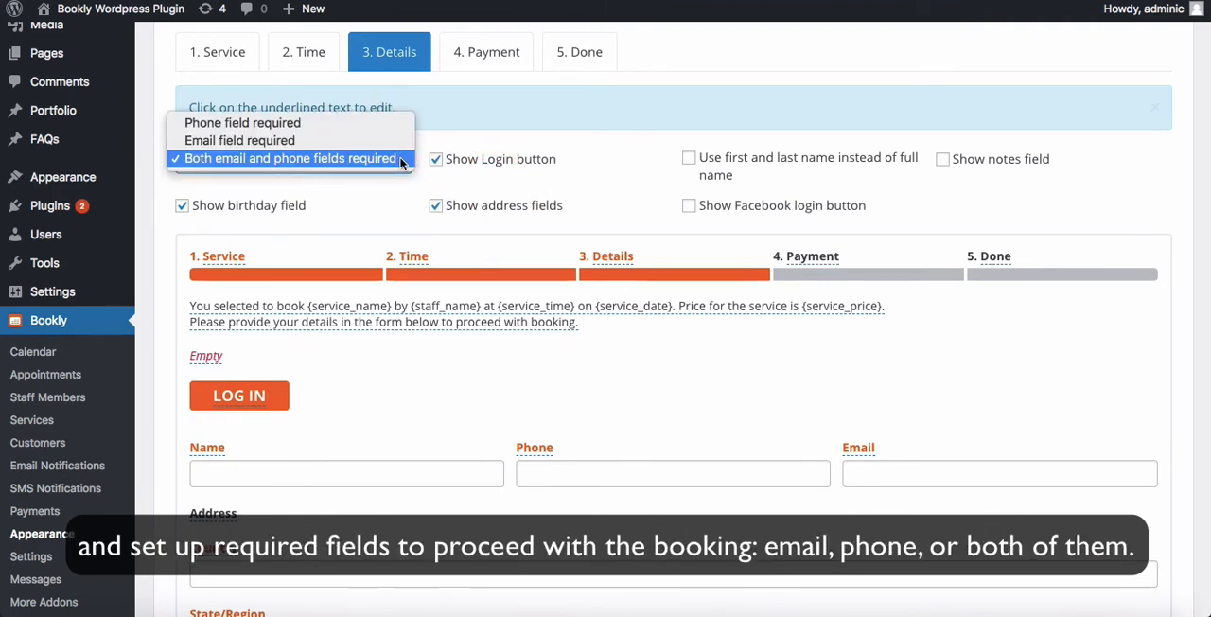
mouse_move(238, 140)
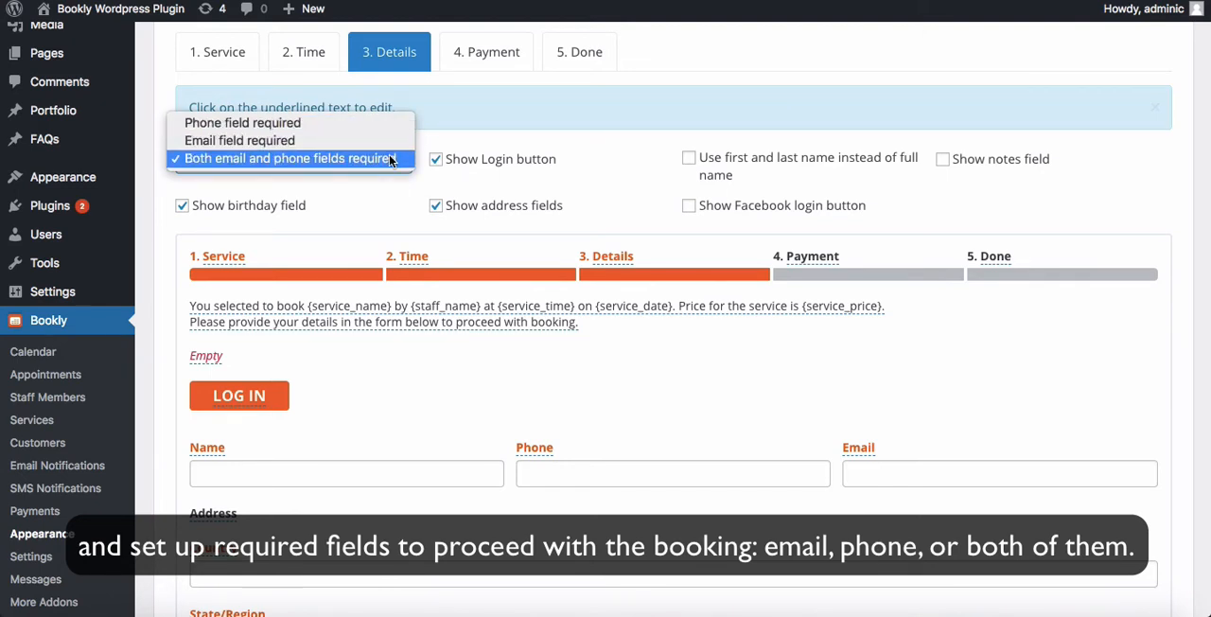
Step: Choose 'Phone field required' as the Details step's required contact field
left_click(242, 123)
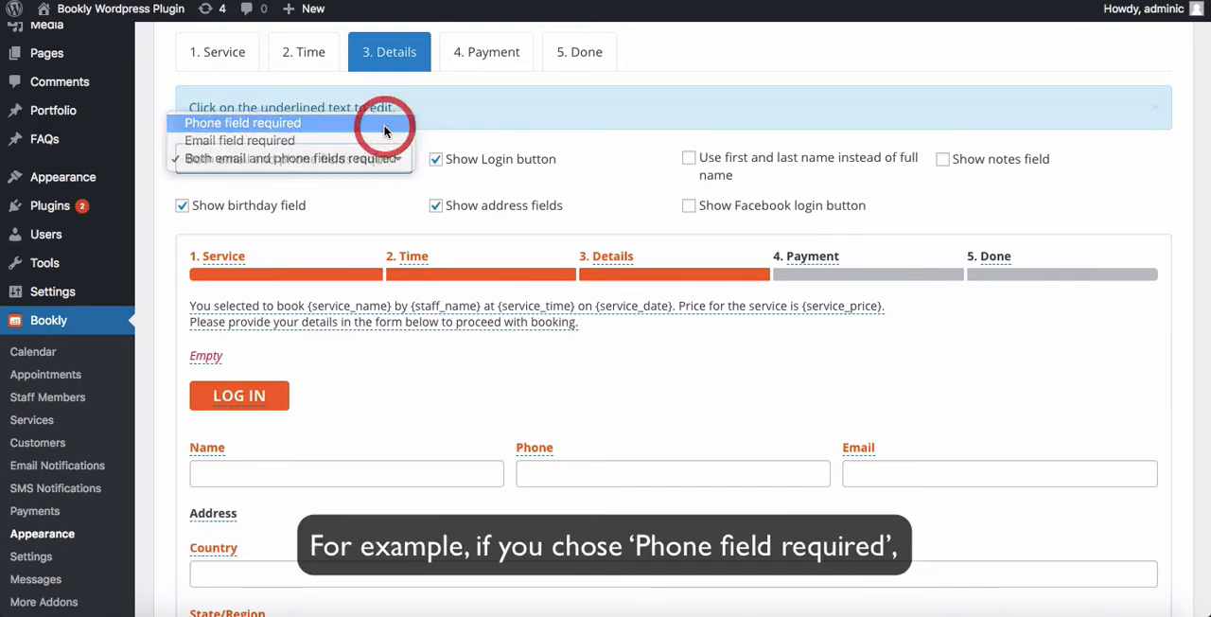
left_click(242, 123)
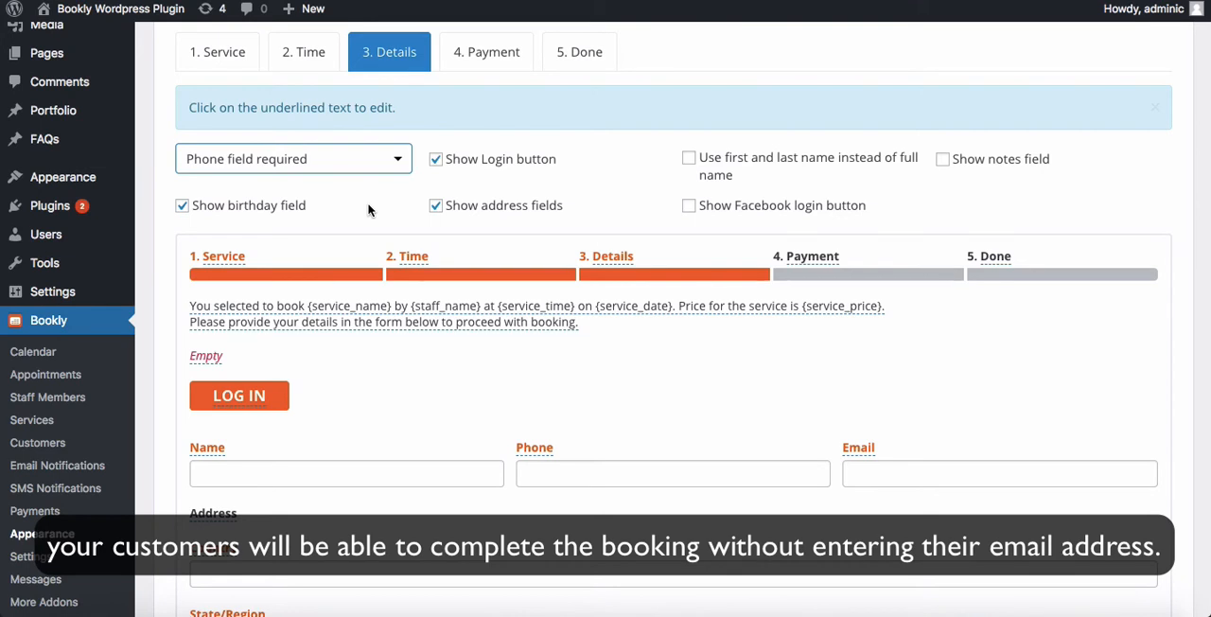
left_click(485, 51)
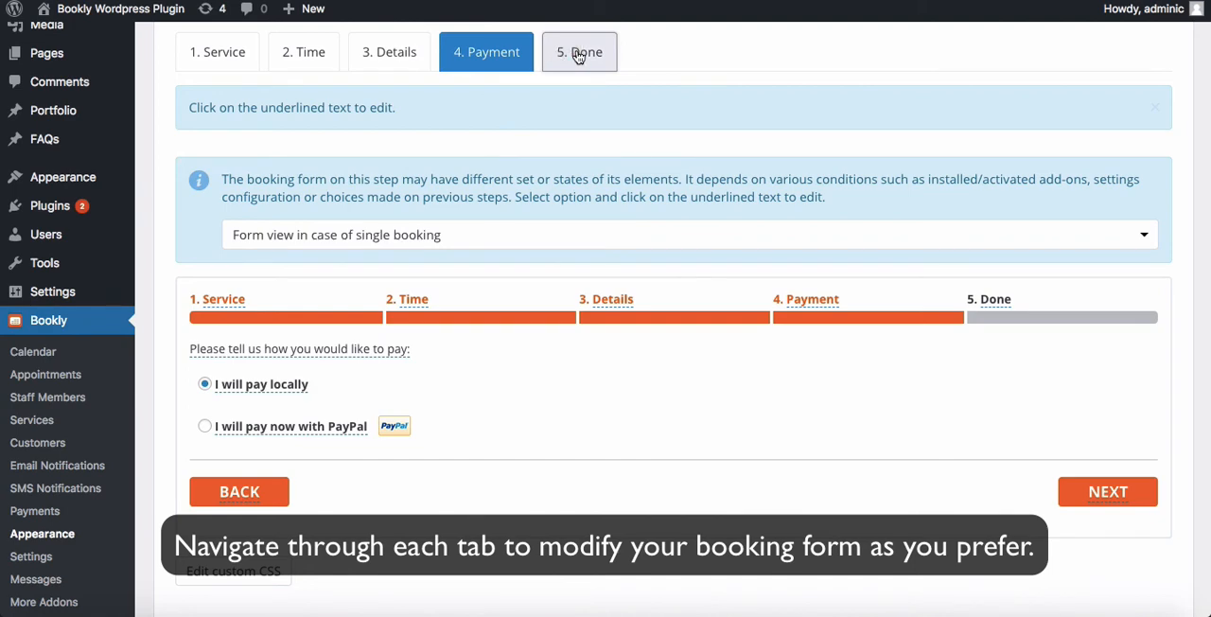
Step: View the Done step with its successful-booking confirmation message
left_click(579, 51)
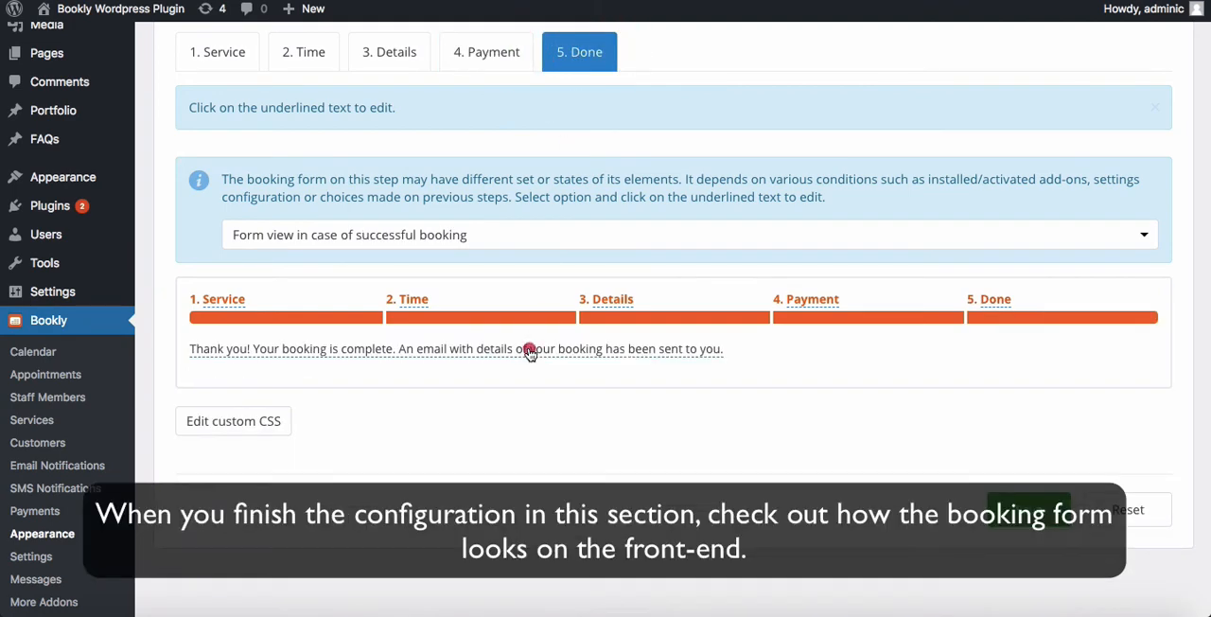